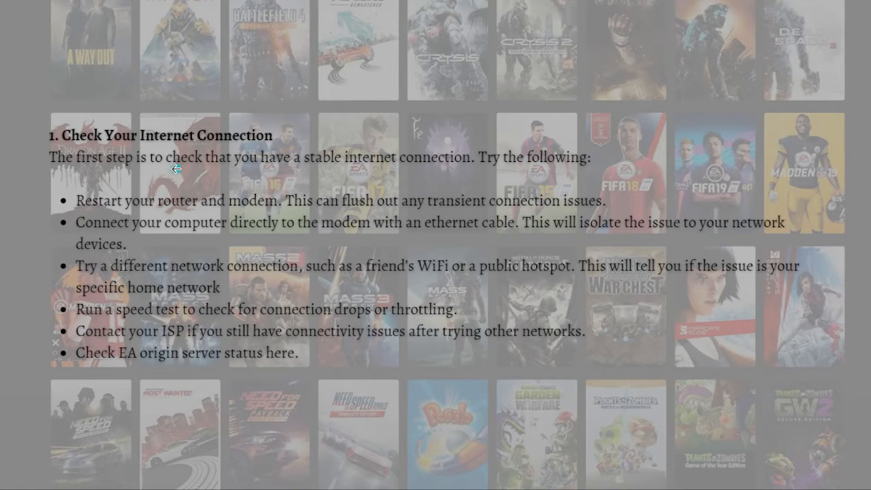
mouse_move(124, 310)
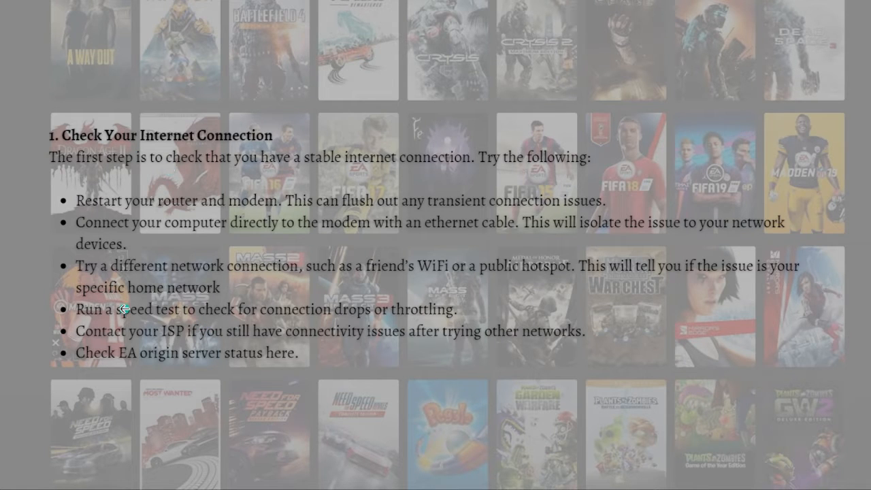
mouse_move(262, 223)
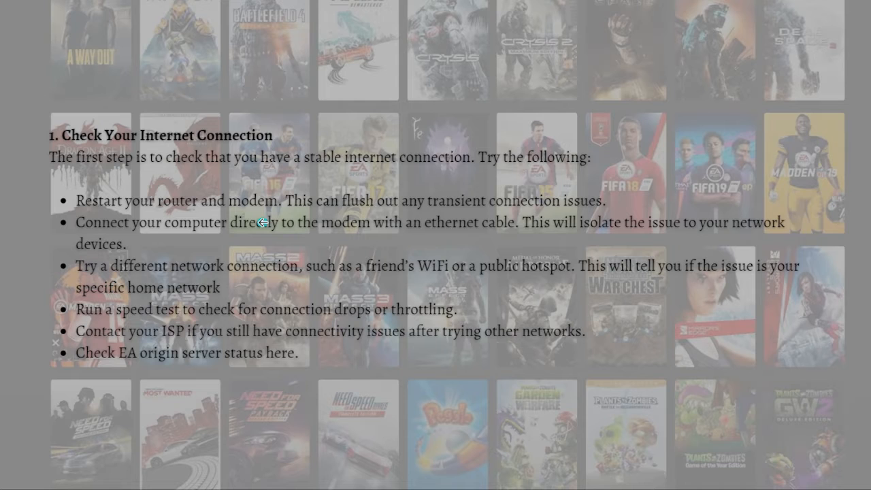
mouse_move(408, 225)
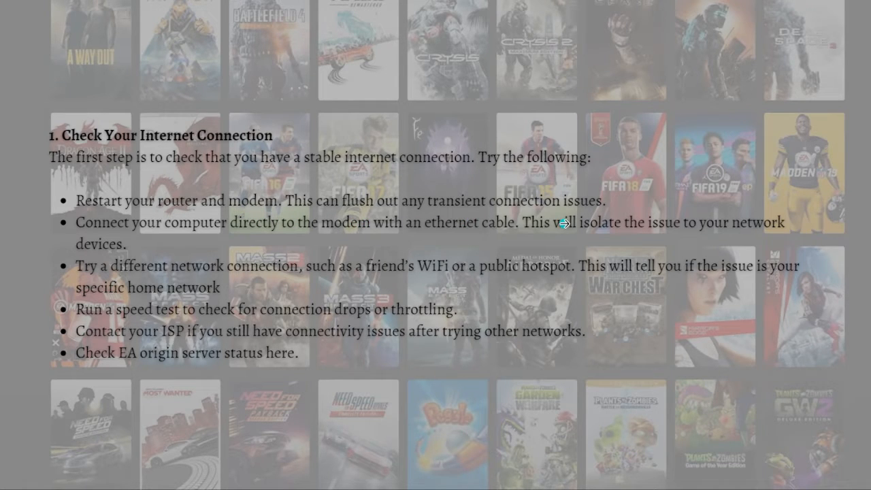
mouse_move(146, 240)
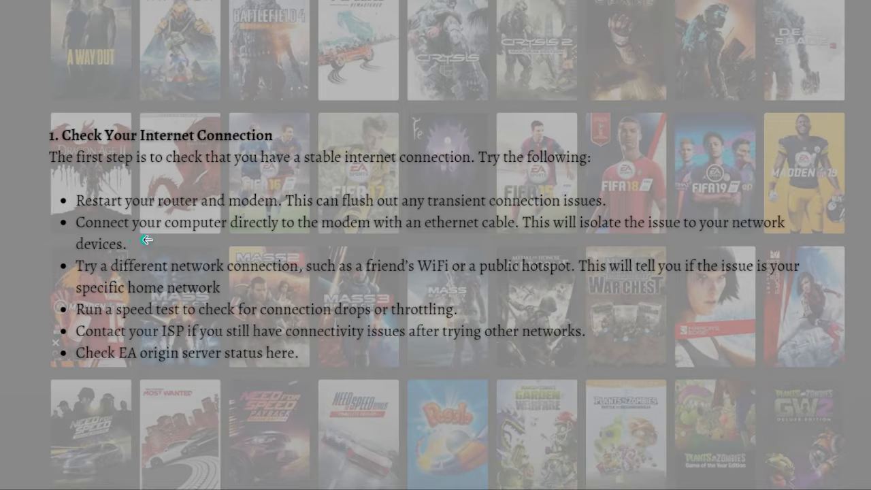
mouse_move(406, 263)
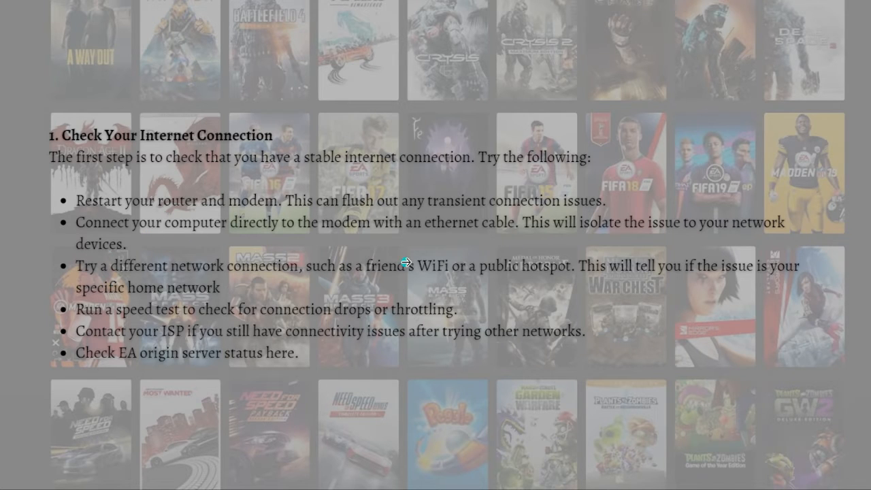
mouse_move(569, 252)
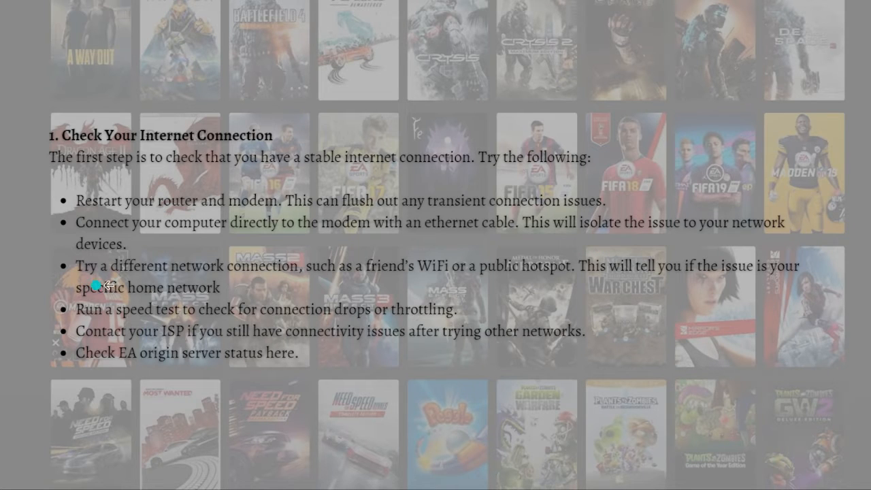
mouse_move(368, 311)
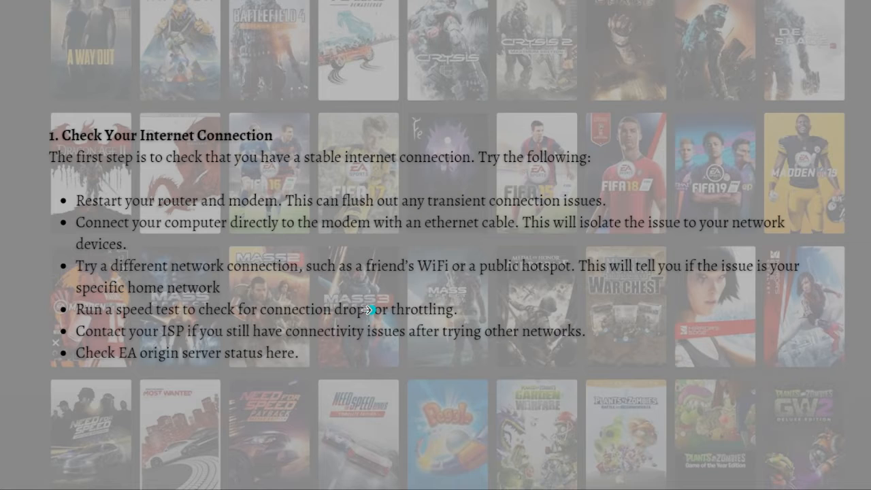
mouse_move(6, 435)
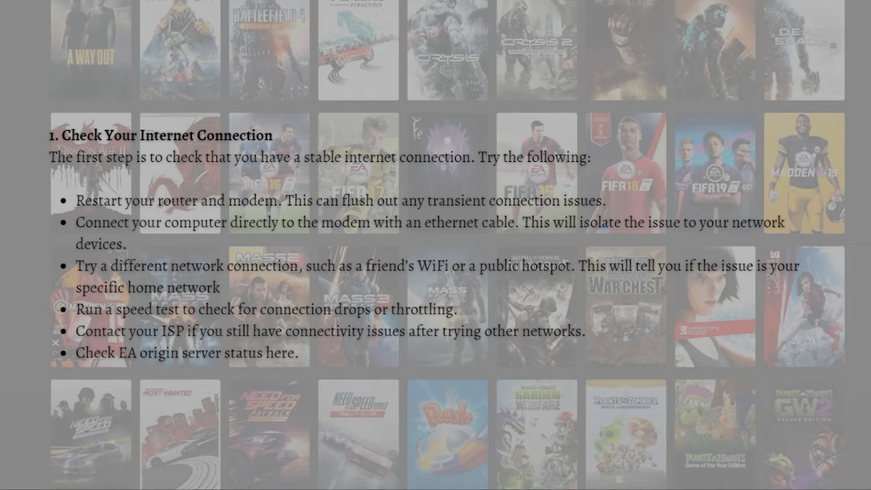
mouse_move(719, 161)
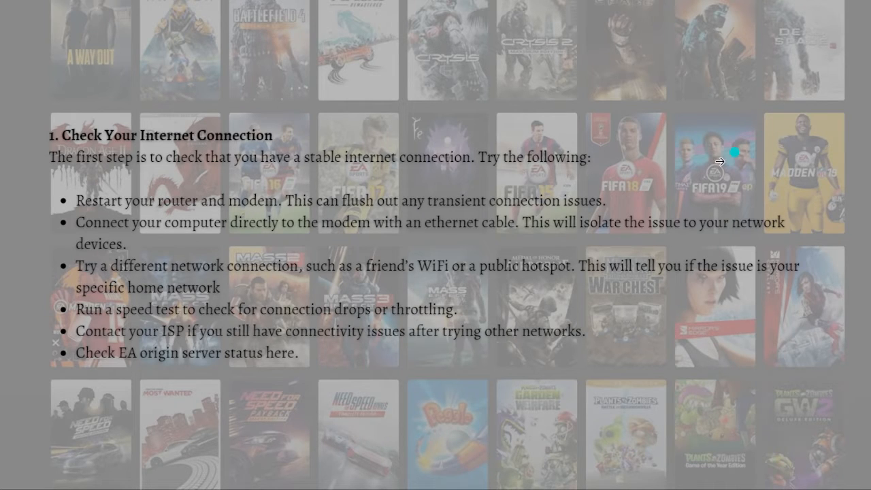
scroll(down, 3)
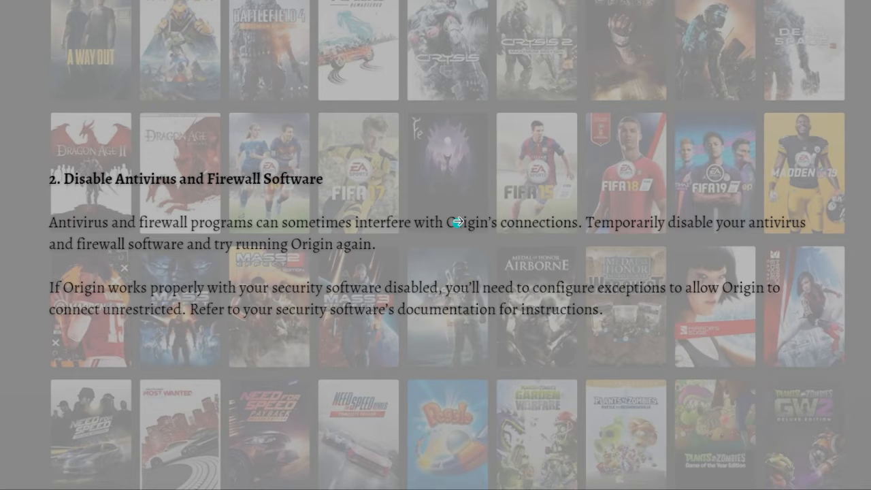
scroll(down, 3)
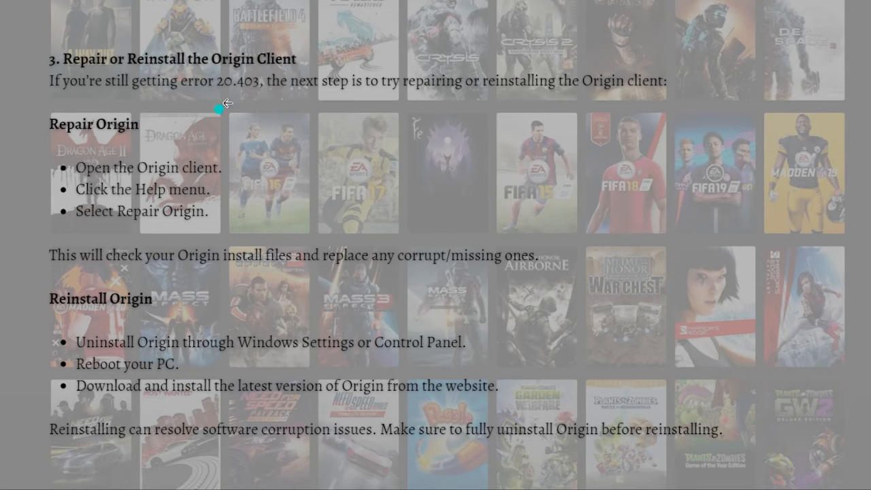
mouse_move(317, 109)
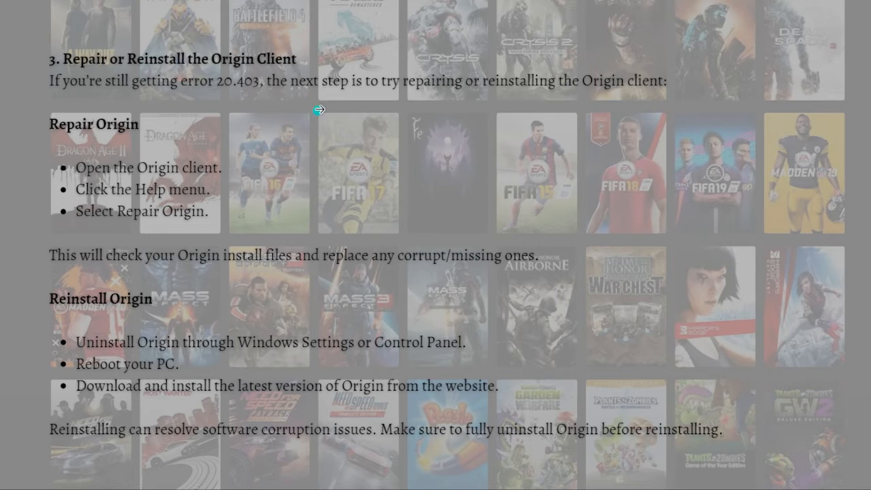
mouse_move(437, 152)
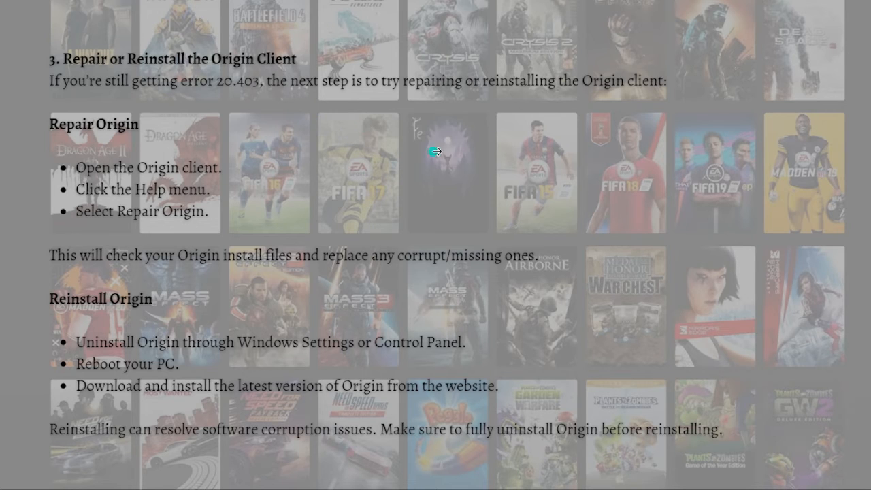
mouse_move(529, 187)
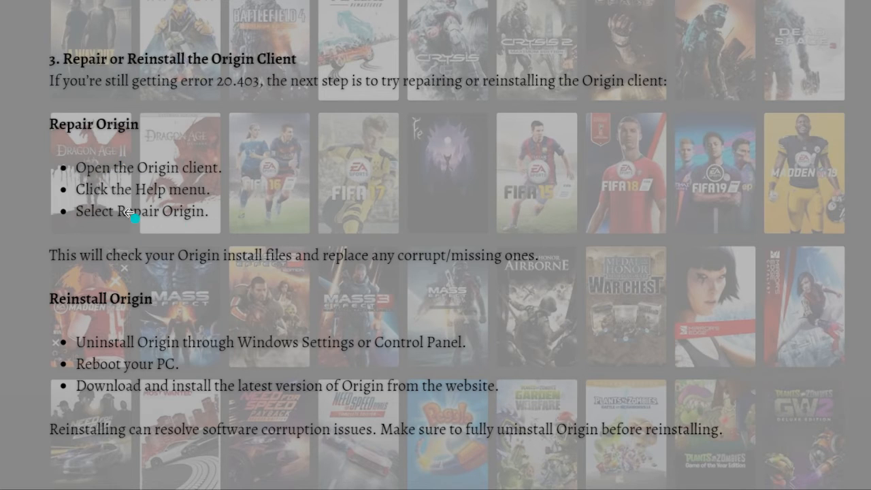
mouse_move(124, 210)
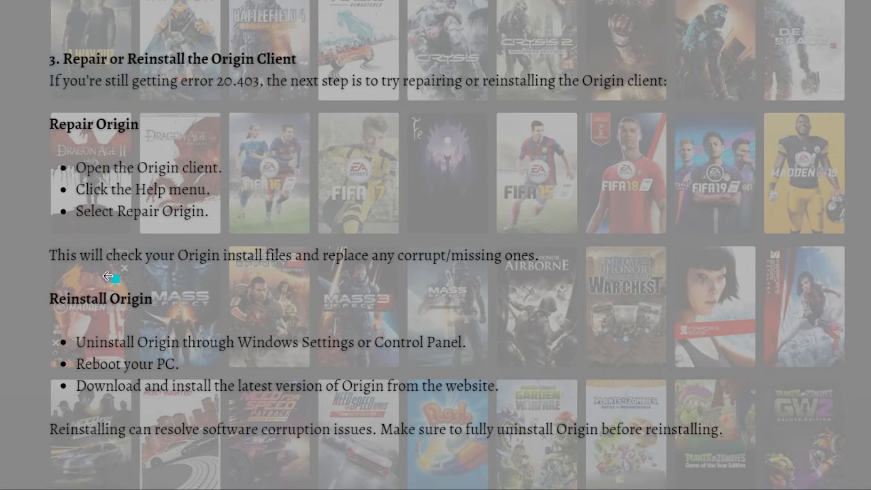
mouse_move(216, 469)
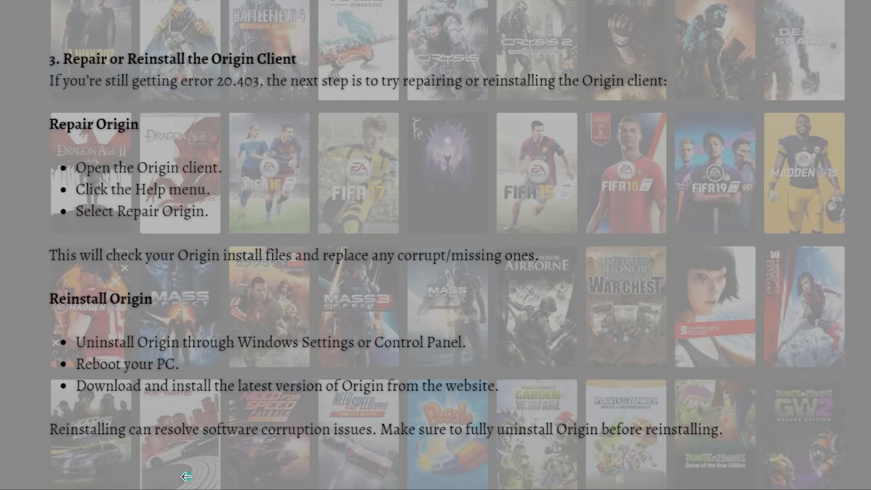
mouse_move(95, 326)
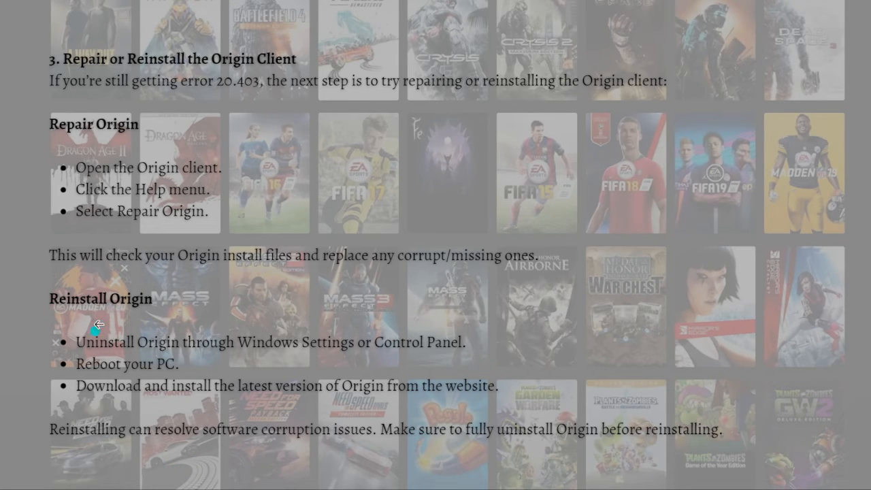
mouse_move(102, 359)
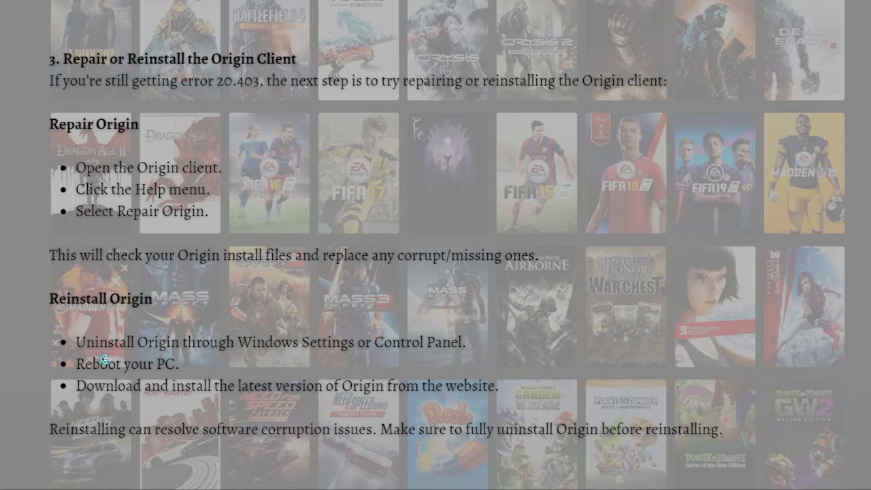
mouse_move(373, 358)
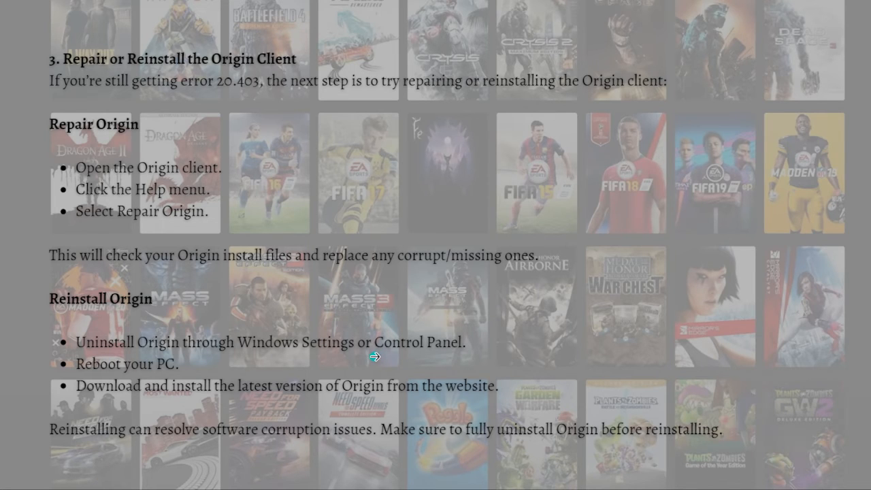
mouse_move(93, 386)
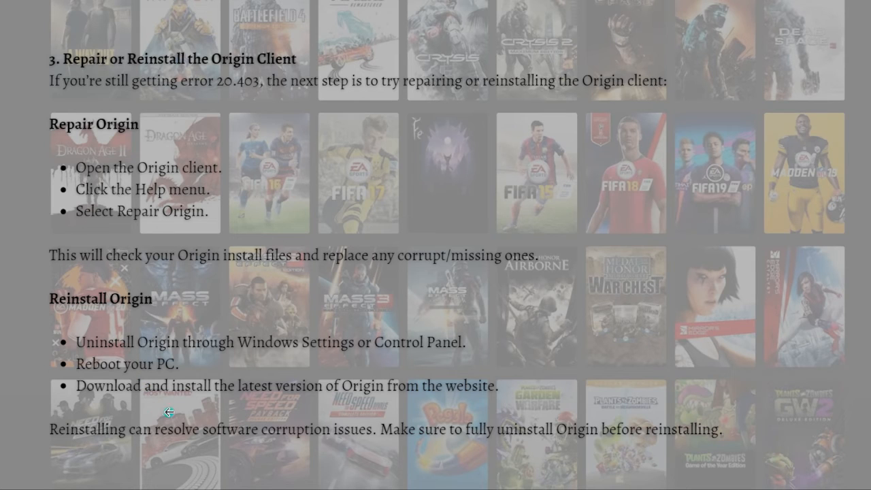
mouse_move(401, 406)
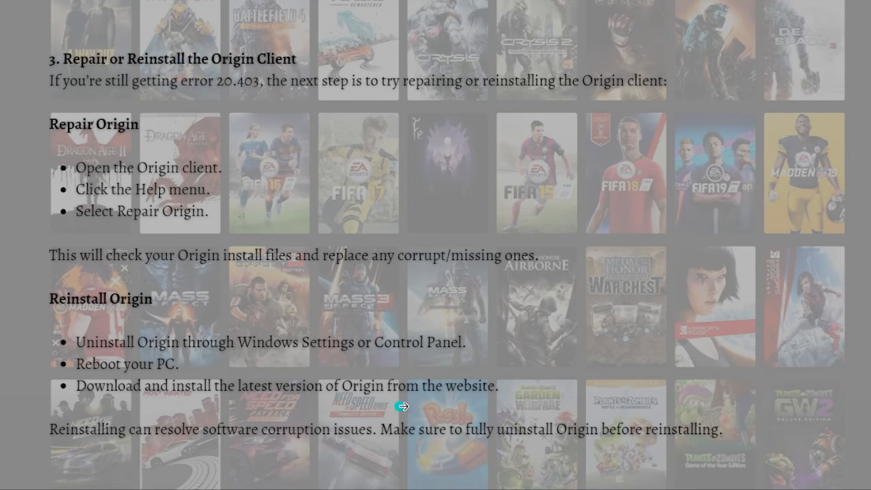
mouse_move(304, 430)
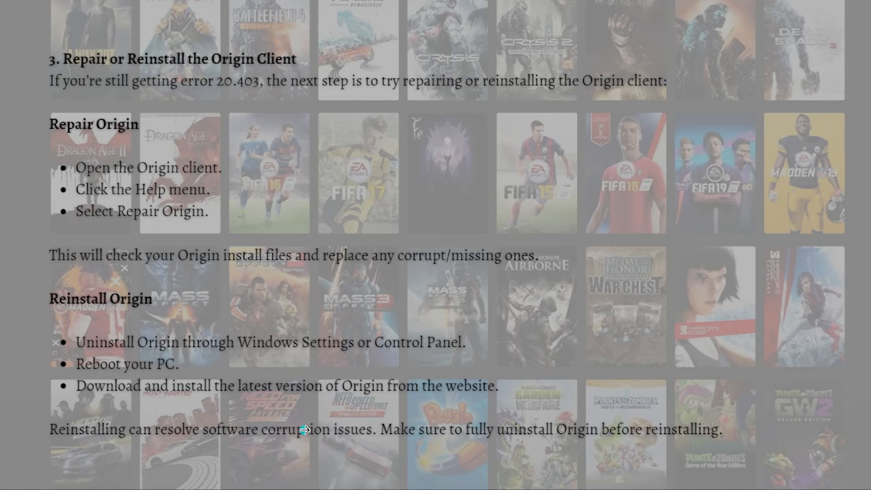
mouse_move(305, 430)
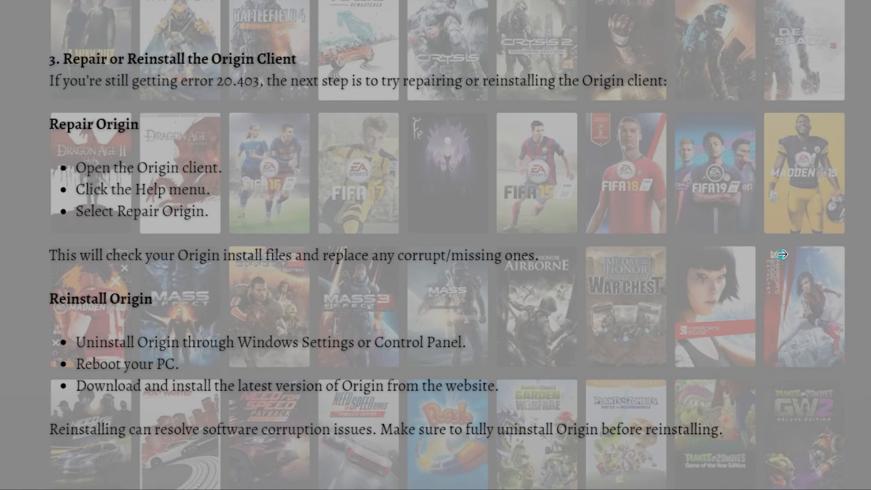
mouse_move(749, 17)
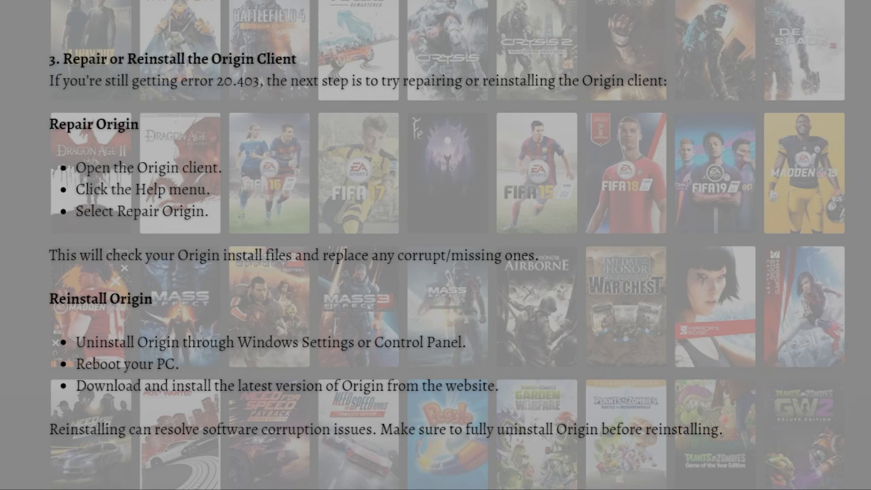
mouse_move(538, 235)
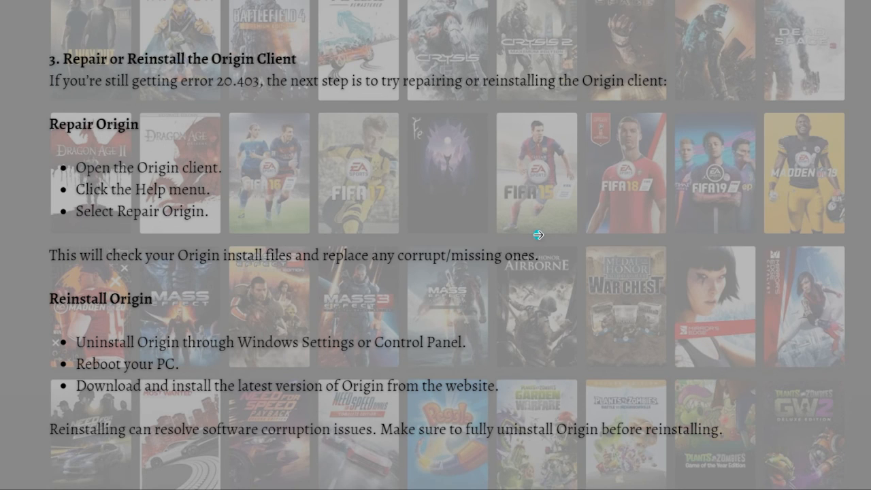